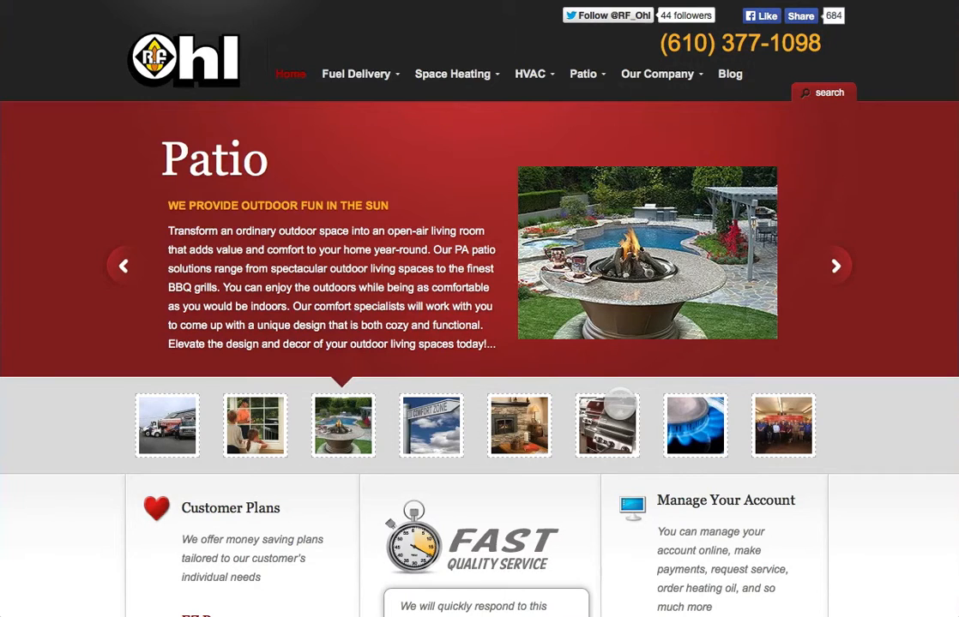
# - Go to the Order Heating Oil page under Manage Your Account and read it
pyautogui.click(430, 425)
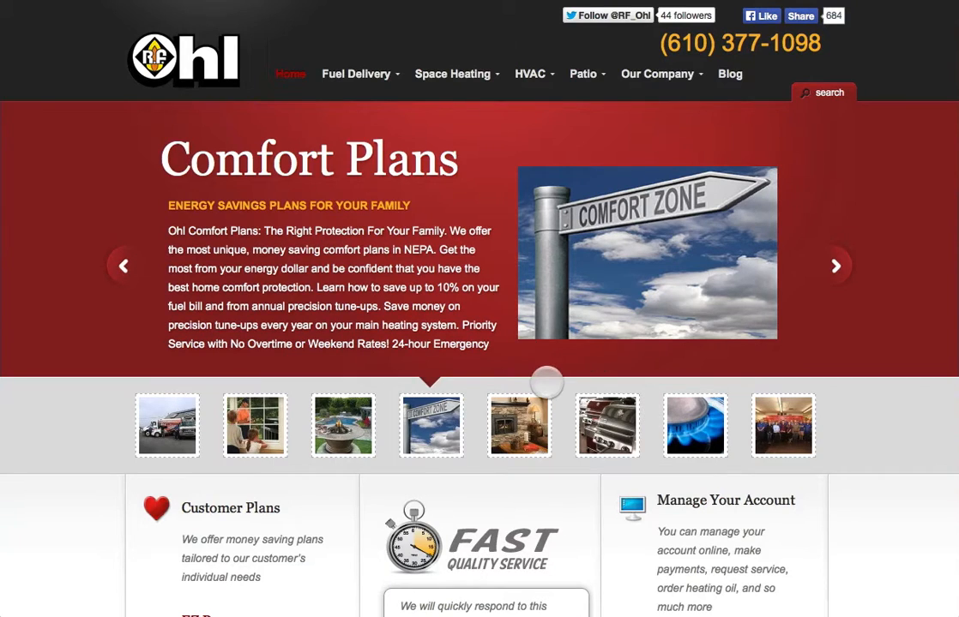
pyautogui.scroll(-3)
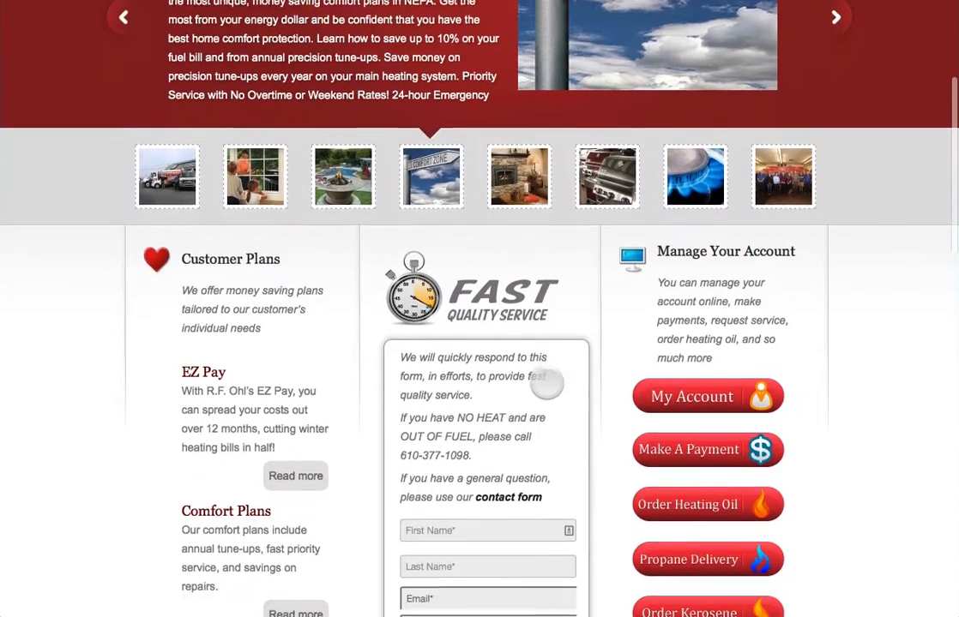
pyautogui.scroll(-3)
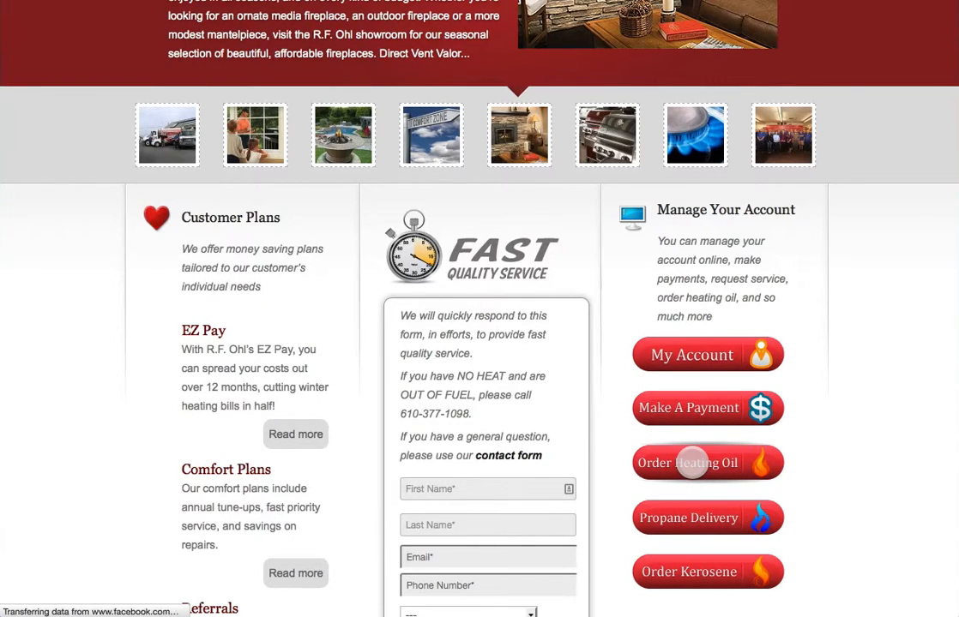
pyautogui.click(707, 462)
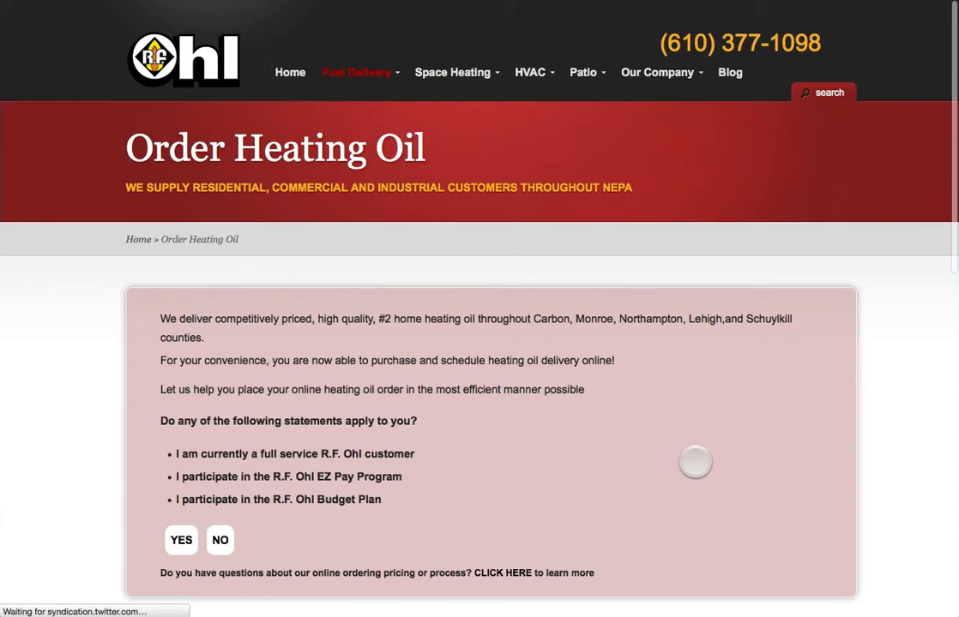
pyautogui.scroll(-3)
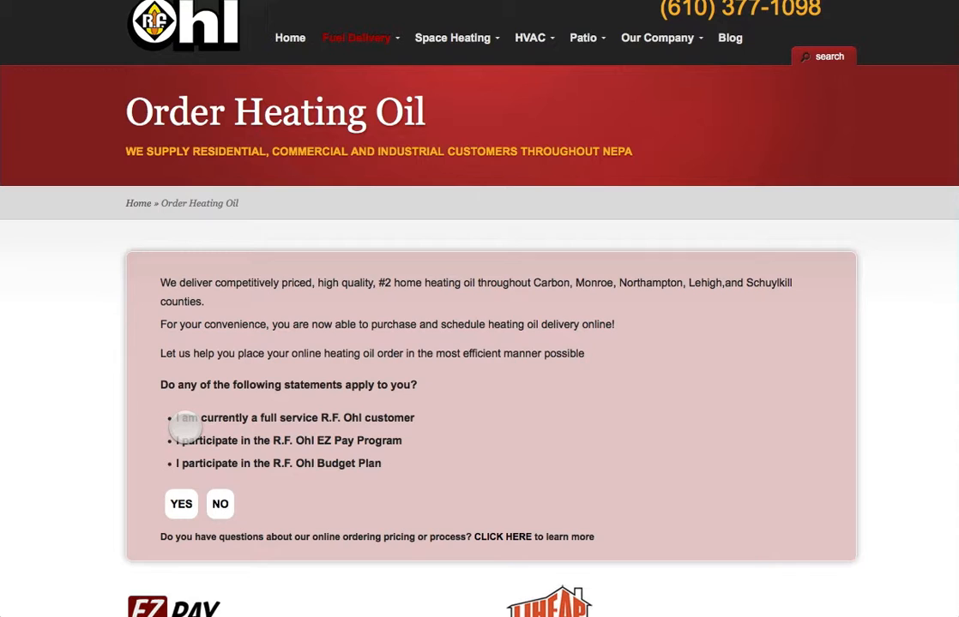
pyautogui.moveTo(219, 503)
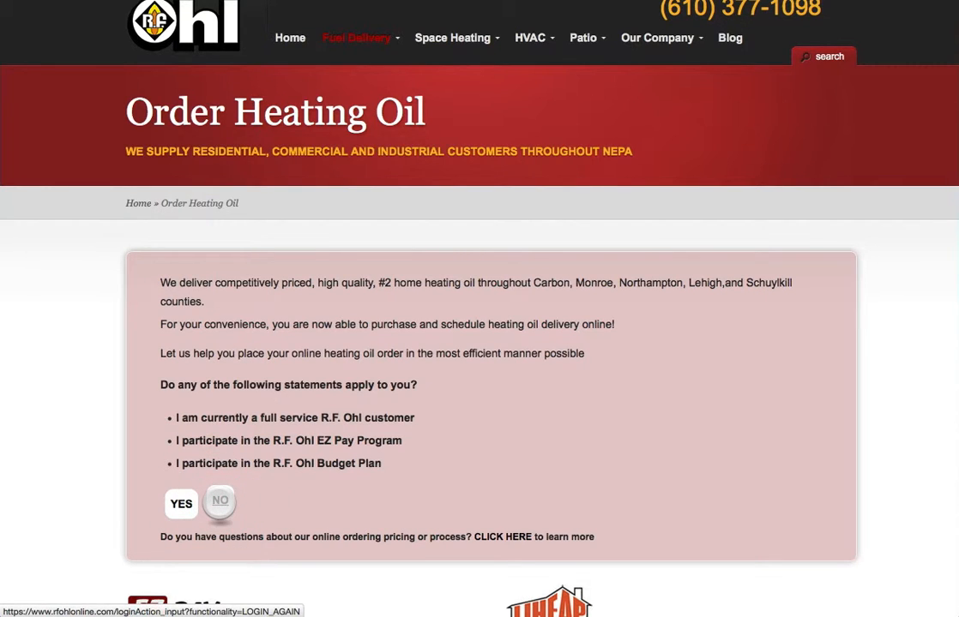
# - Answer No to the existing-customer statements to reach the Member's Login popup
pyautogui.click(181, 503)
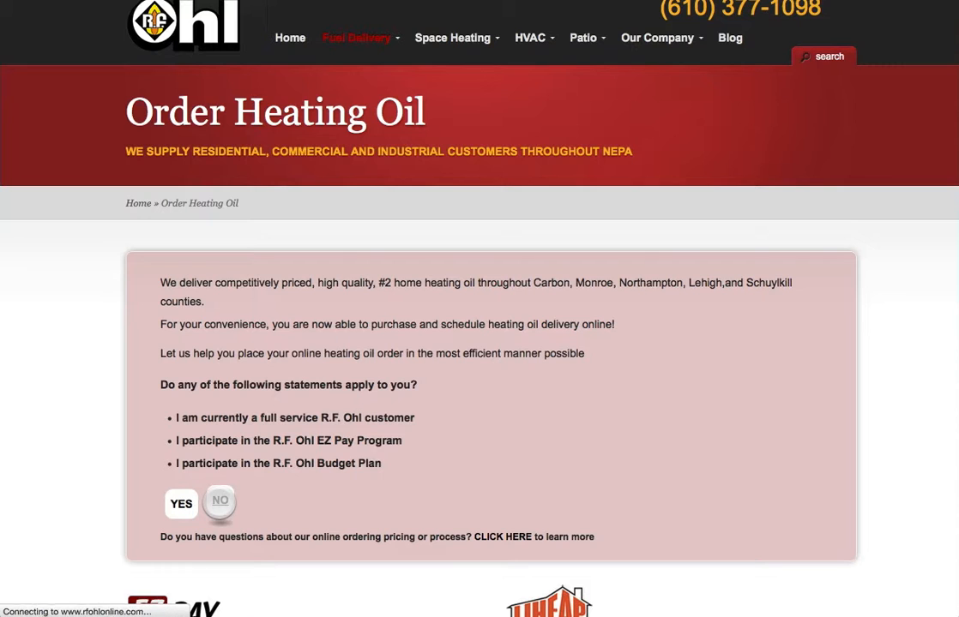
pyautogui.click(181, 503)
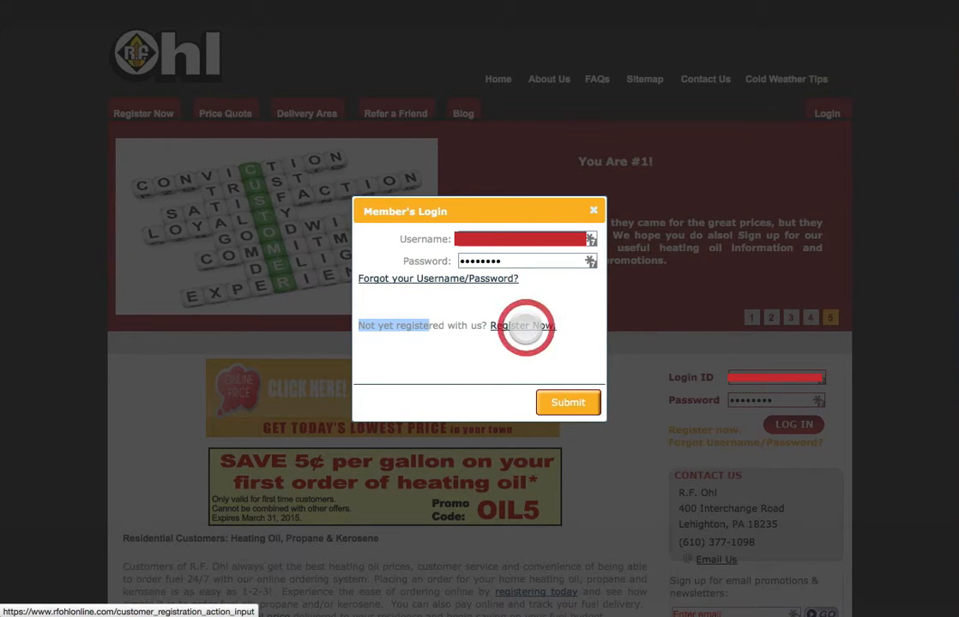
# - Register as a Residential customer, submitting login details and then the billing address
pyautogui.click(522, 325)
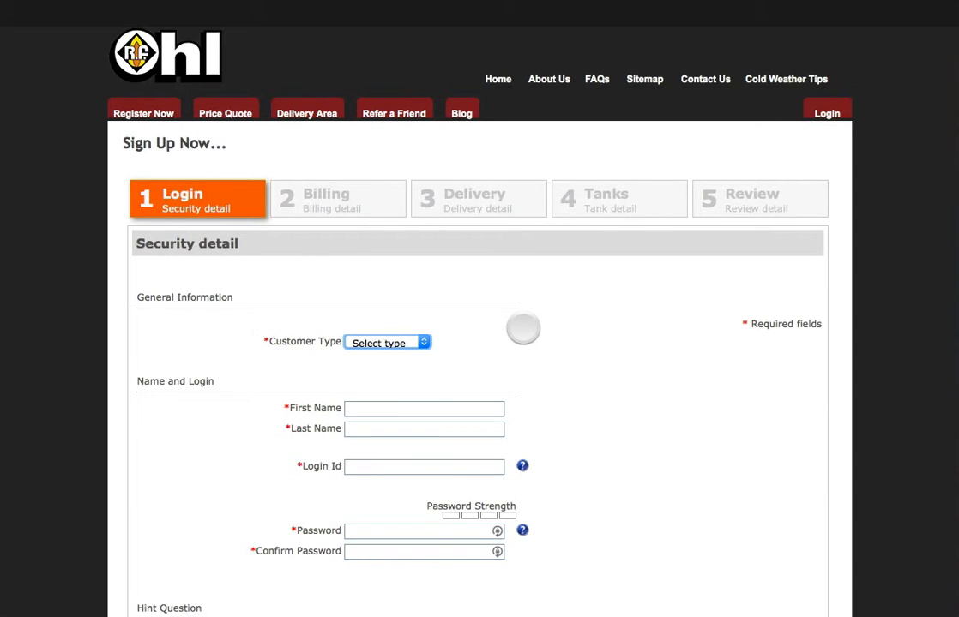
pyautogui.click(386, 342)
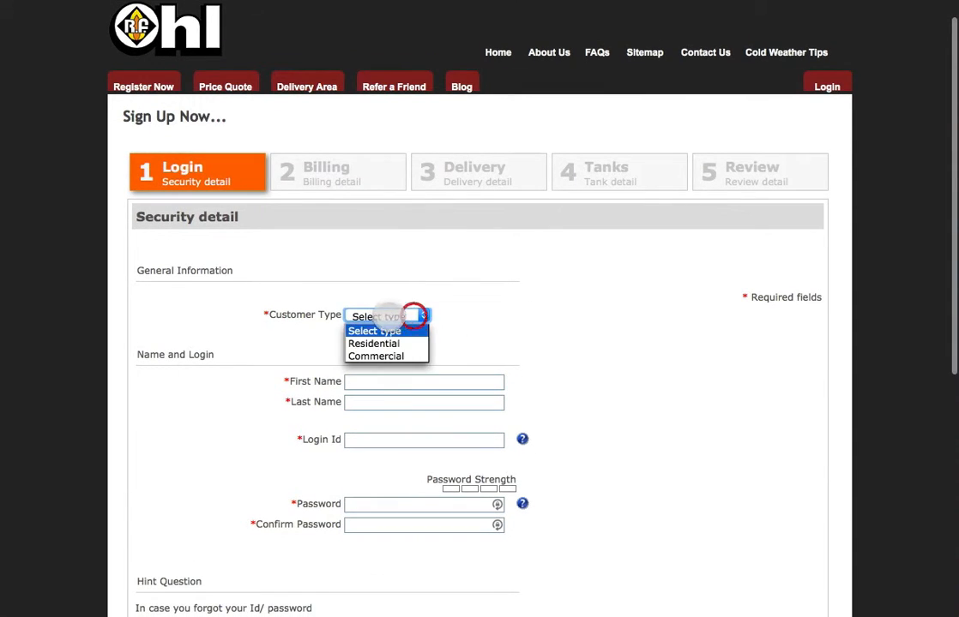
pyautogui.click(373, 343)
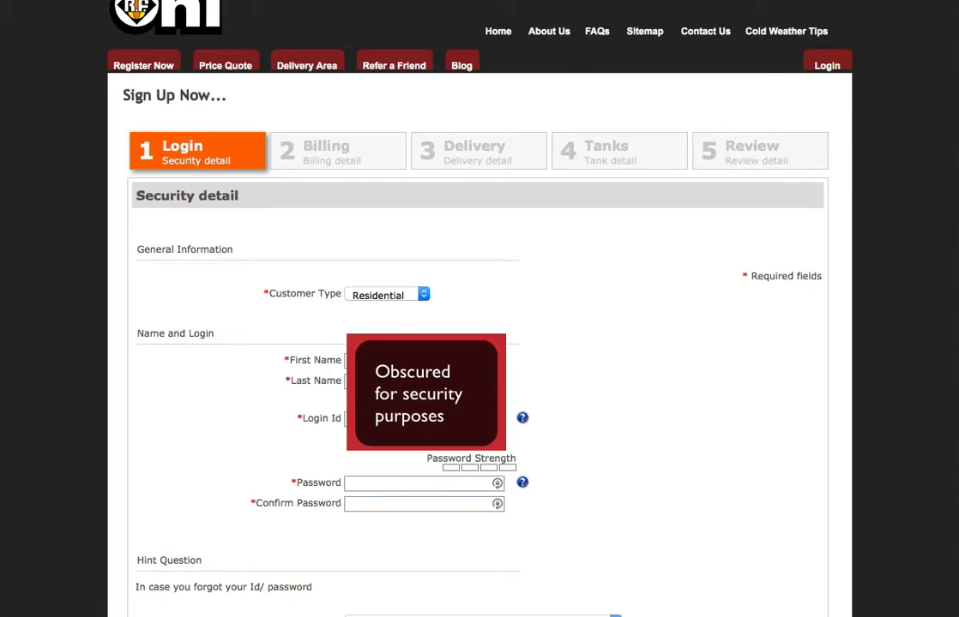
pyautogui.scroll(-3)
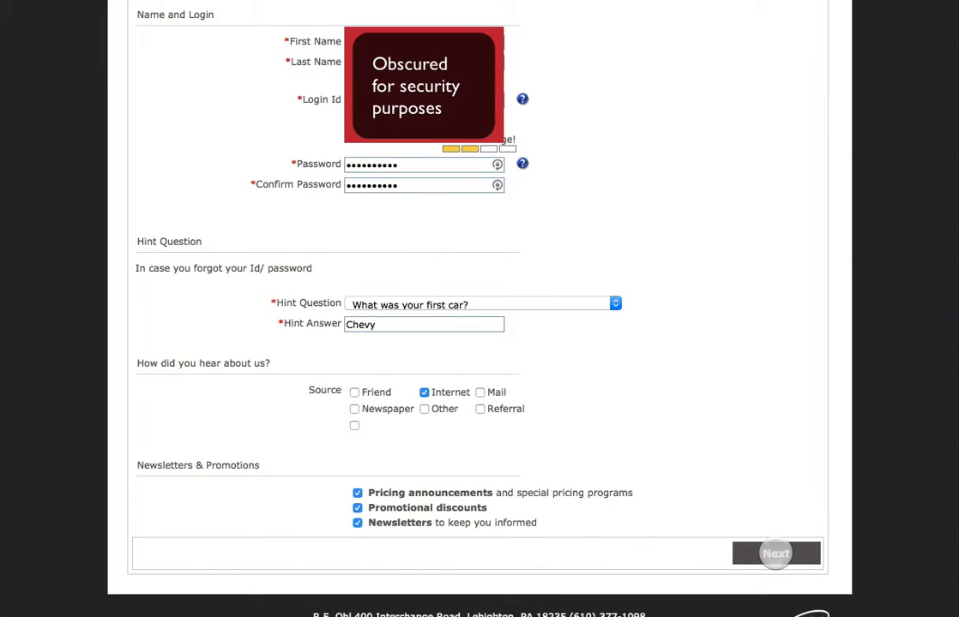
pyautogui.click(774, 553)
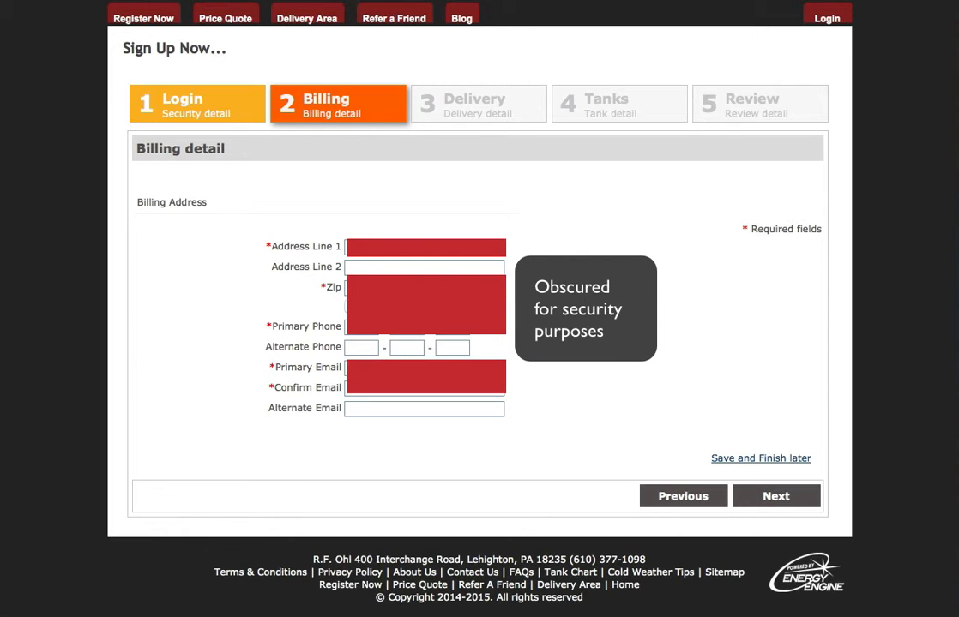
pyautogui.click(775, 496)
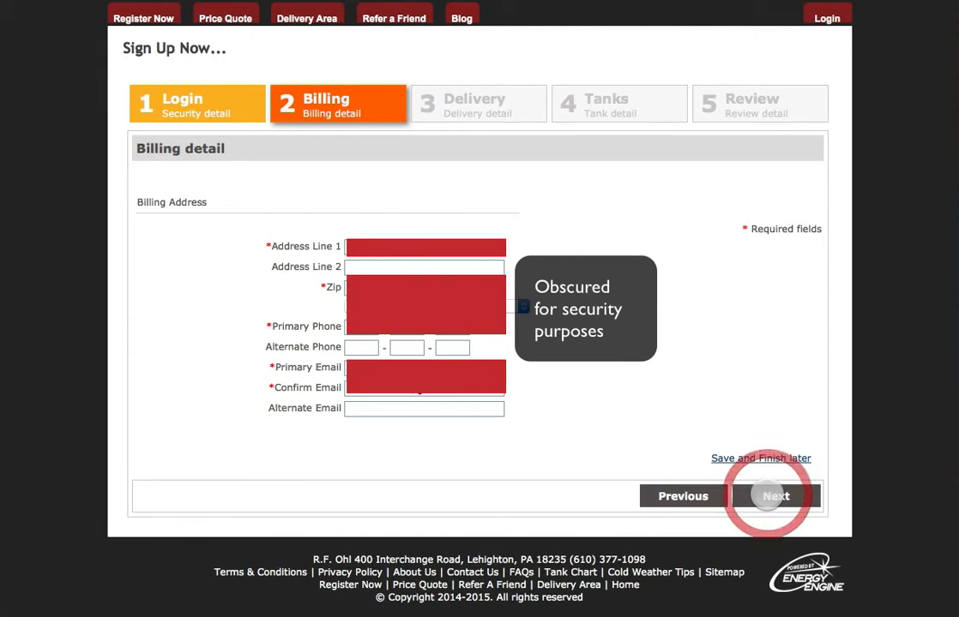
pyautogui.click(773, 495)
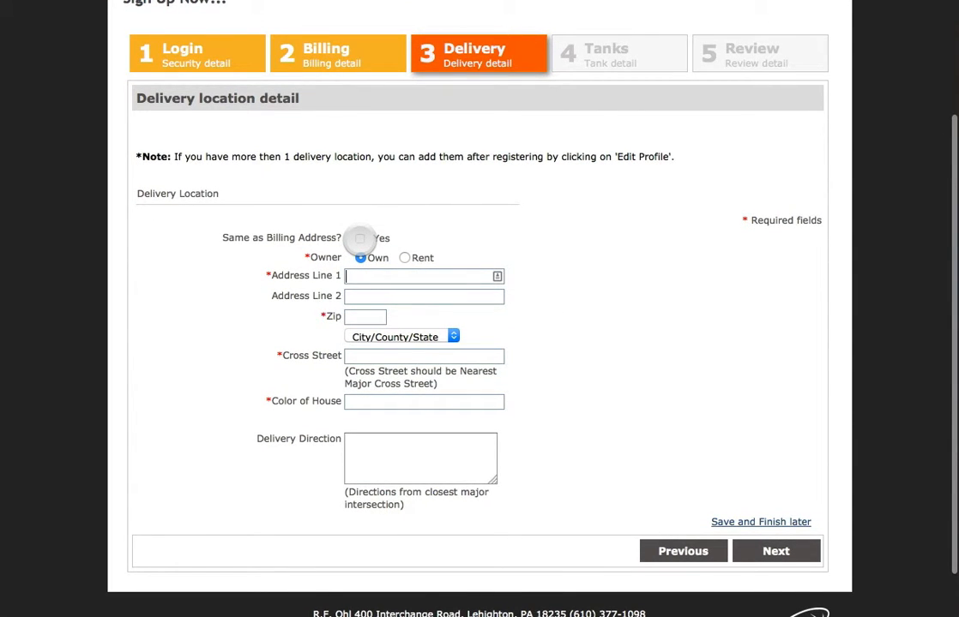
# - Reuse the billing address for delivery and submit the basement tank details
pyautogui.click(360, 239)
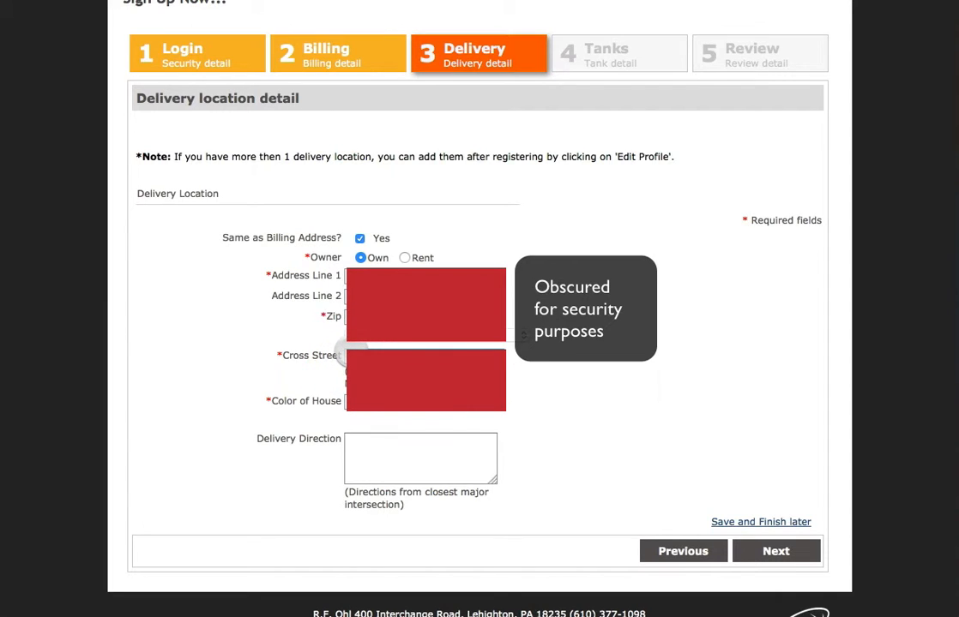
pyautogui.click(774, 550)
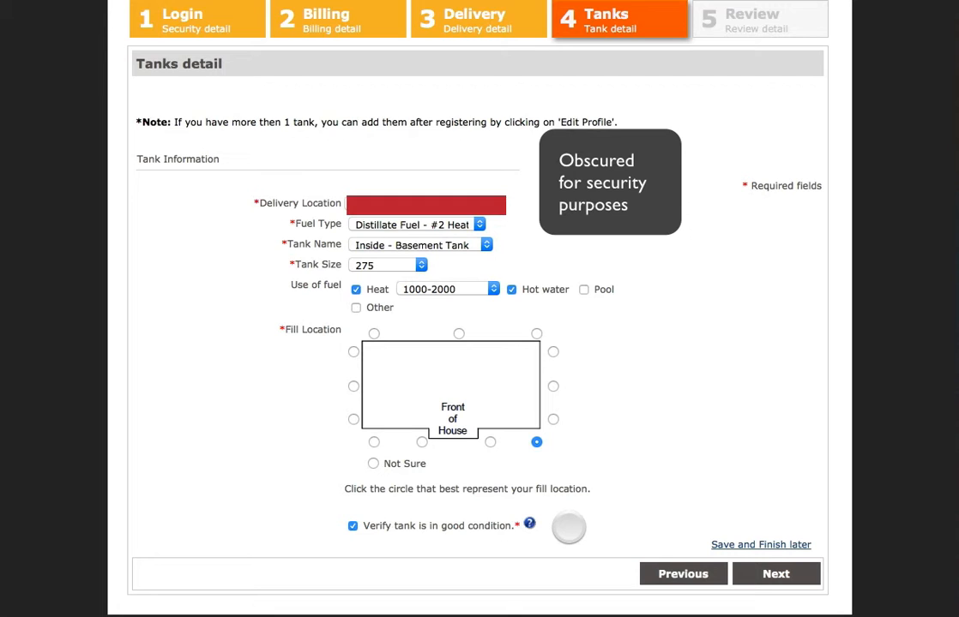
pyautogui.click(775, 573)
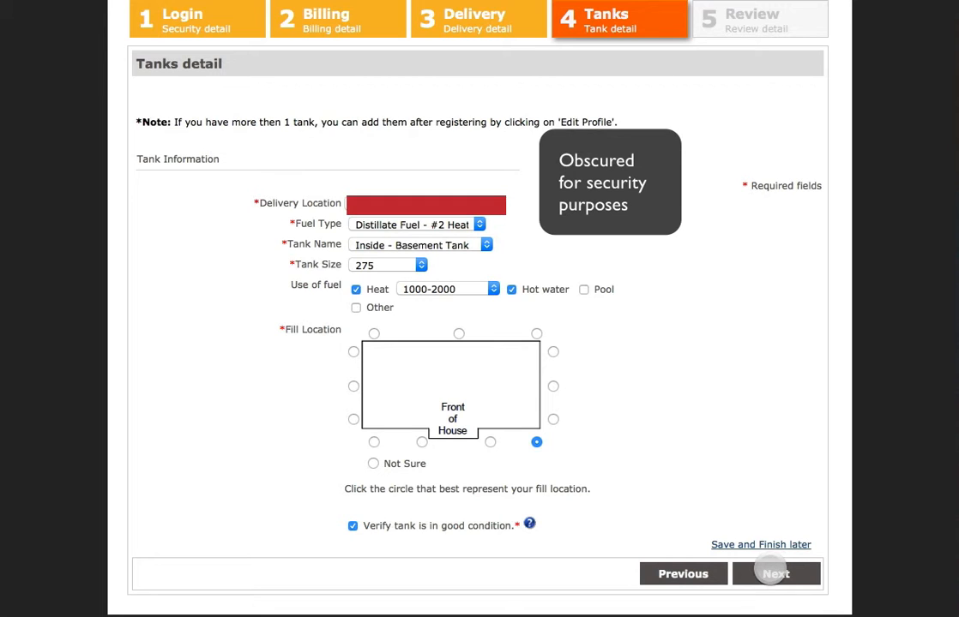
pyautogui.click(774, 574)
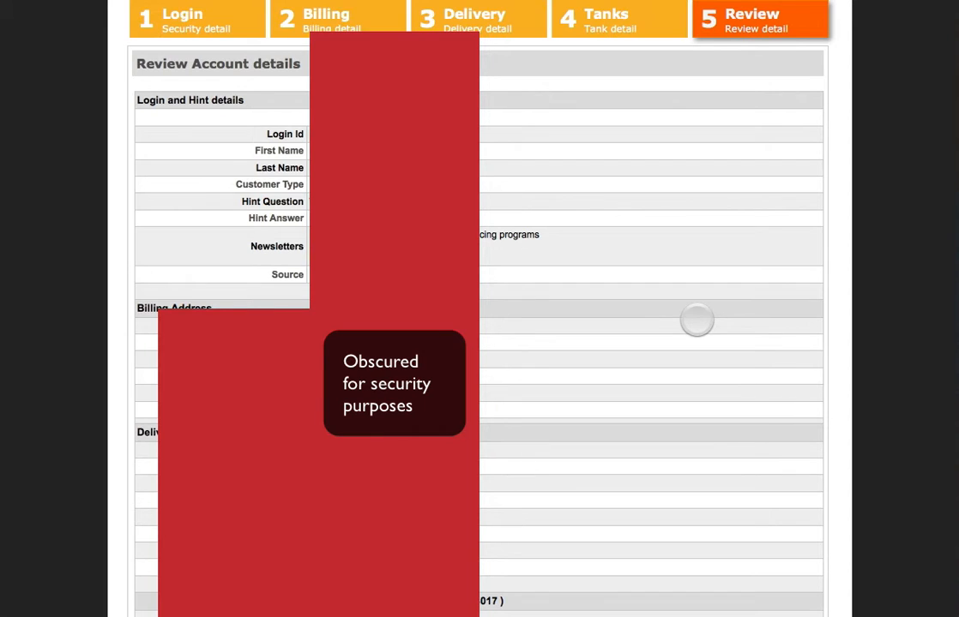
# - Scroll through the Review Account details of the new registration
pyautogui.scroll(-3)
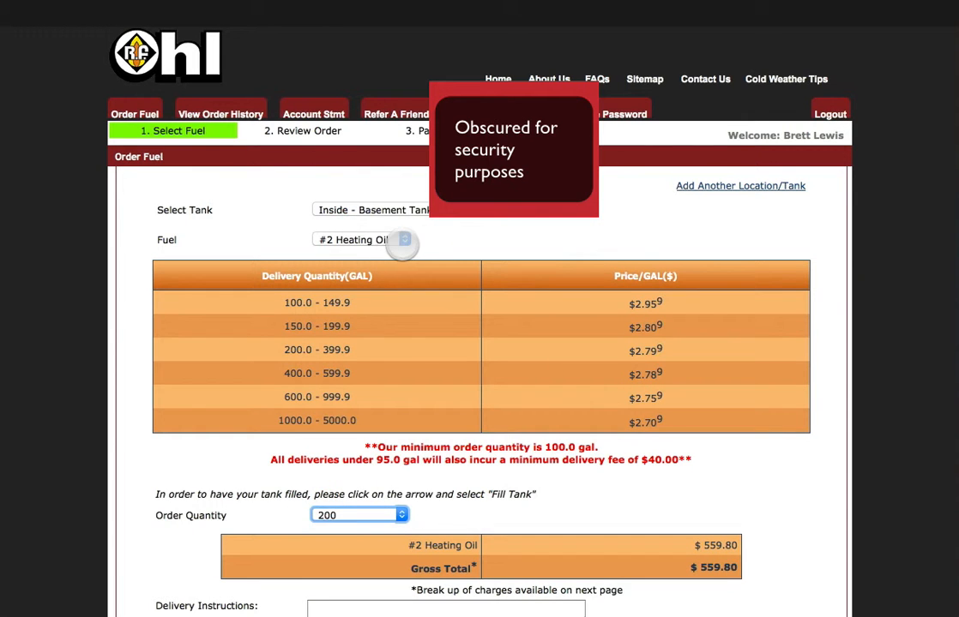
# - Set Order Quantity to a custom 100.0 gallons, totalling $295.90, and scroll to premium services
pyautogui.scroll(-3)
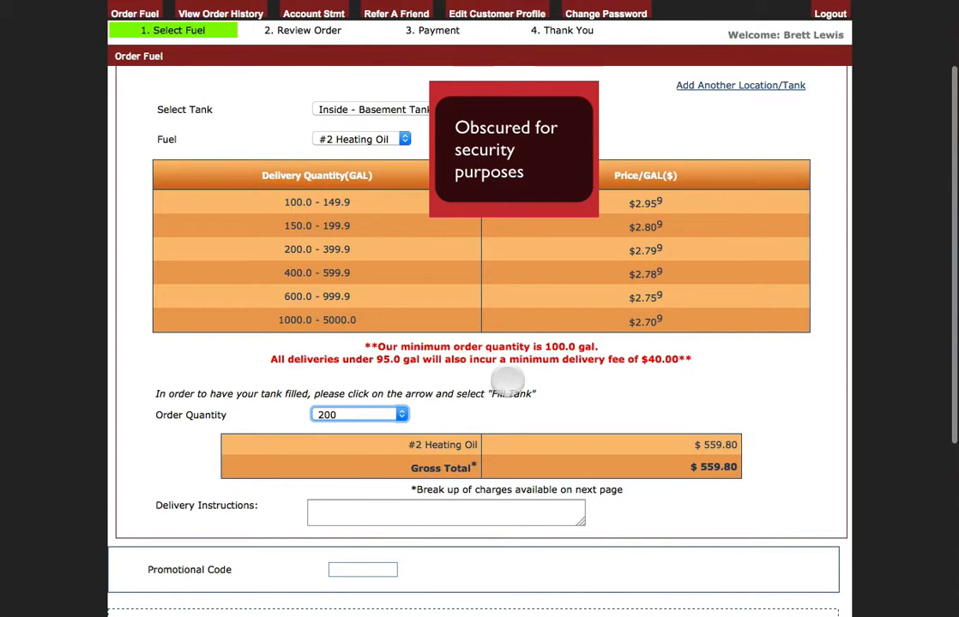
pyautogui.click(400, 415)
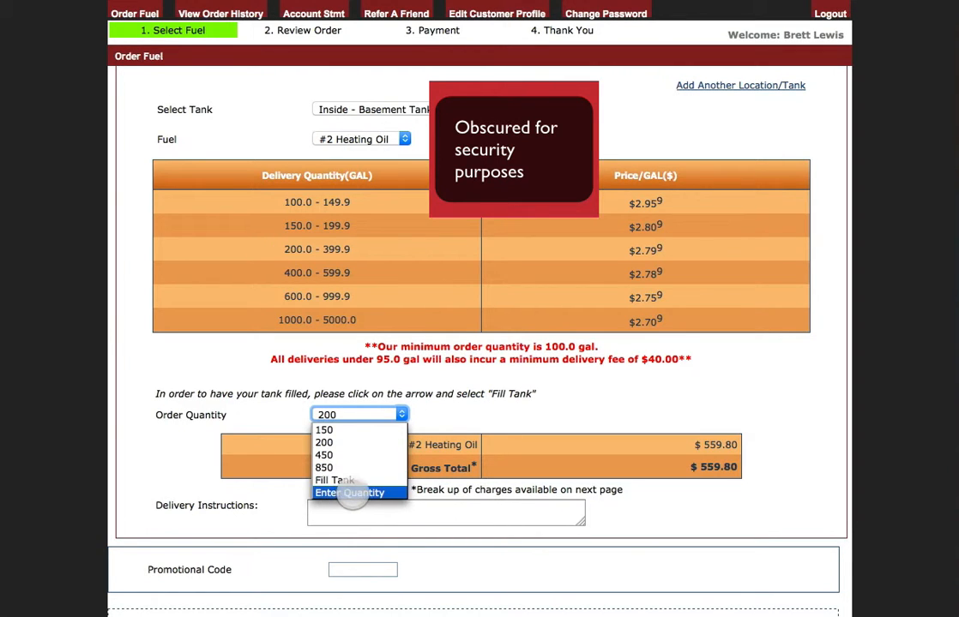
pyautogui.click(348, 493)
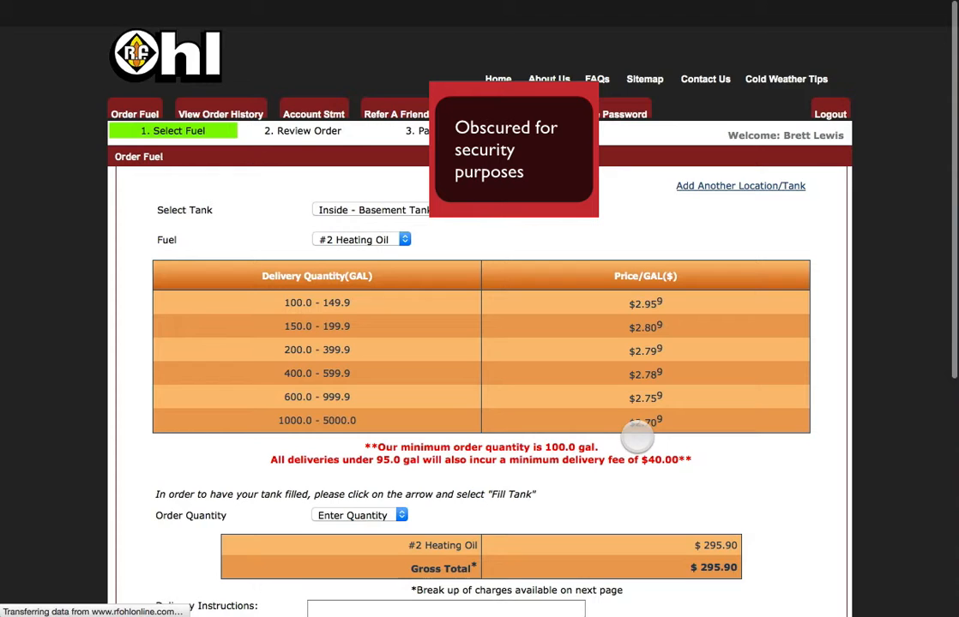
pyautogui.scroll(-3)
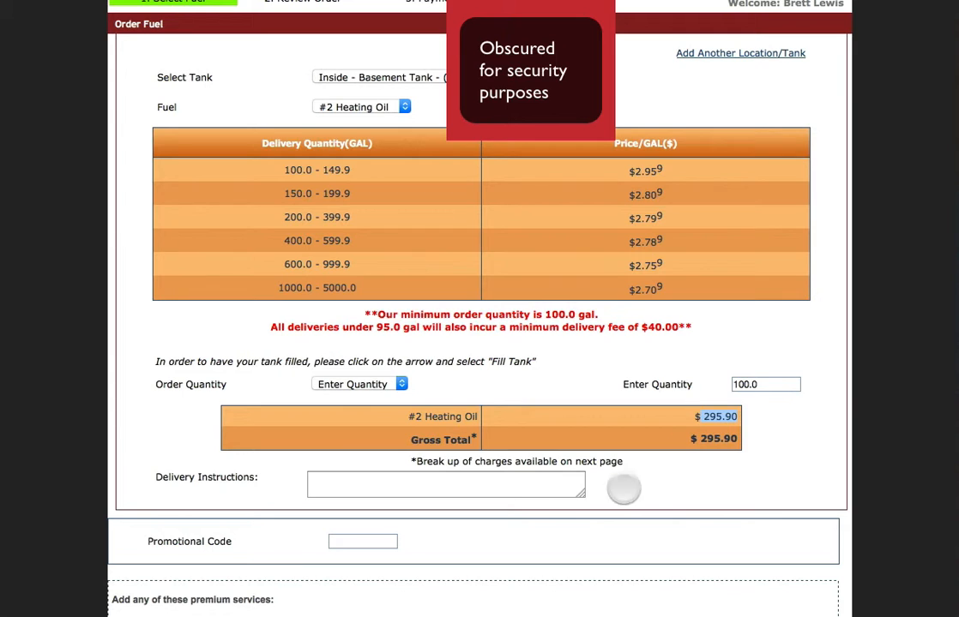
pyautogui.click(445, 484)
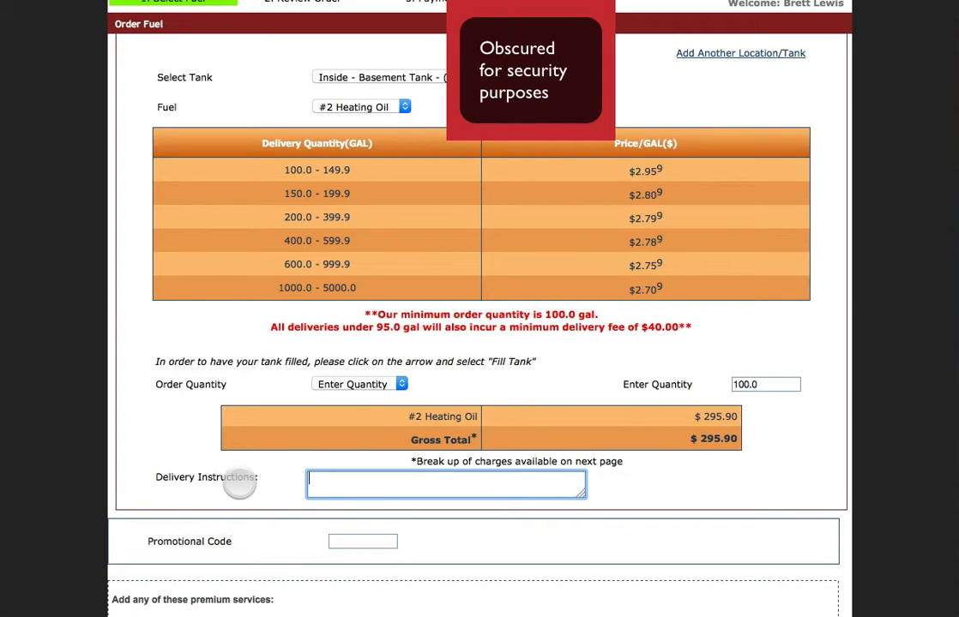
pyautogui.scroll(-3)
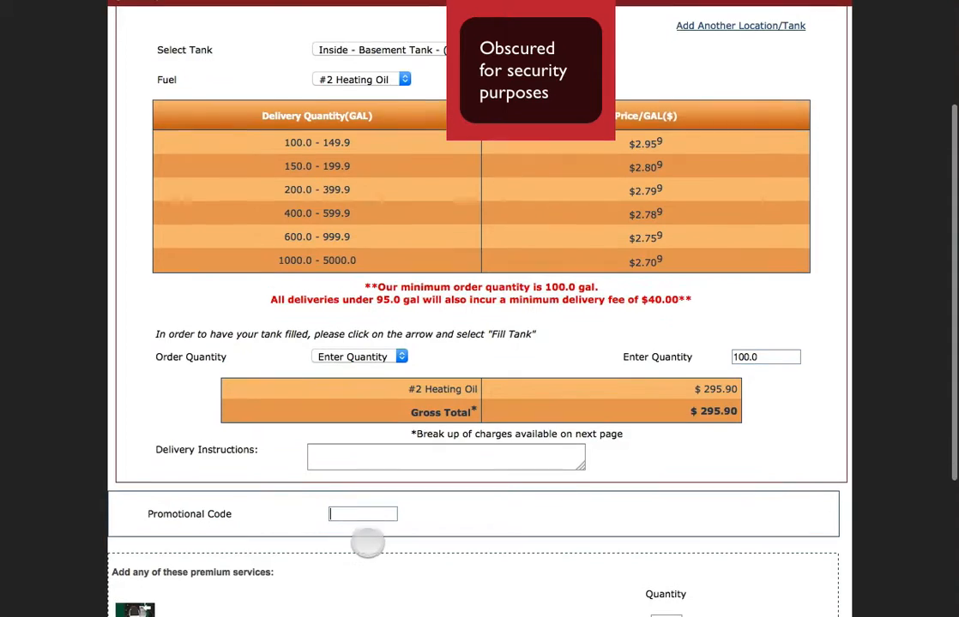
pyautogui.scroll(-3)
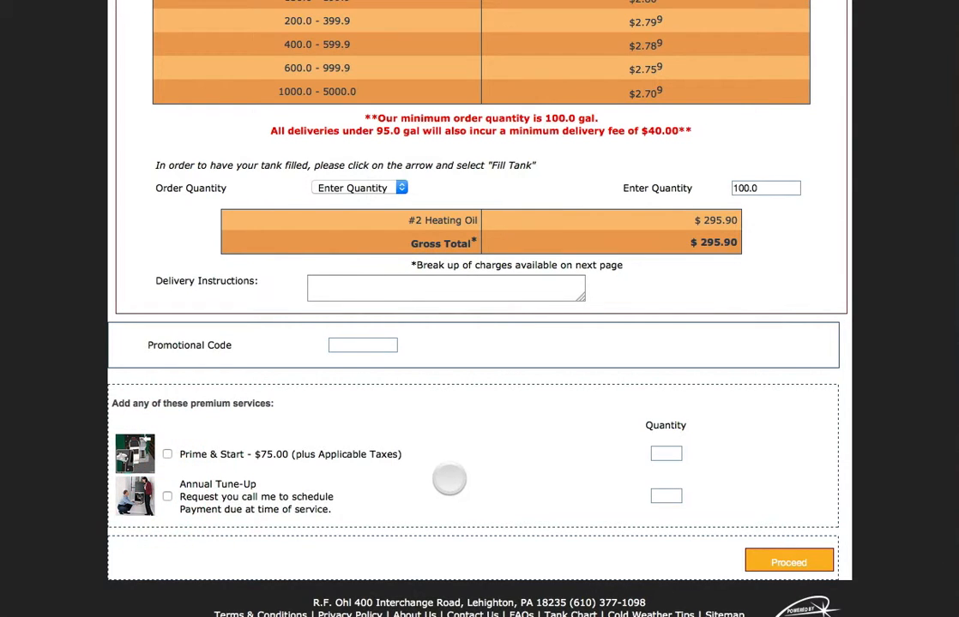
# - Proceed to the 100 GAL order summary and accept the Terms & Conditions
pyautogui.click(787, 560)
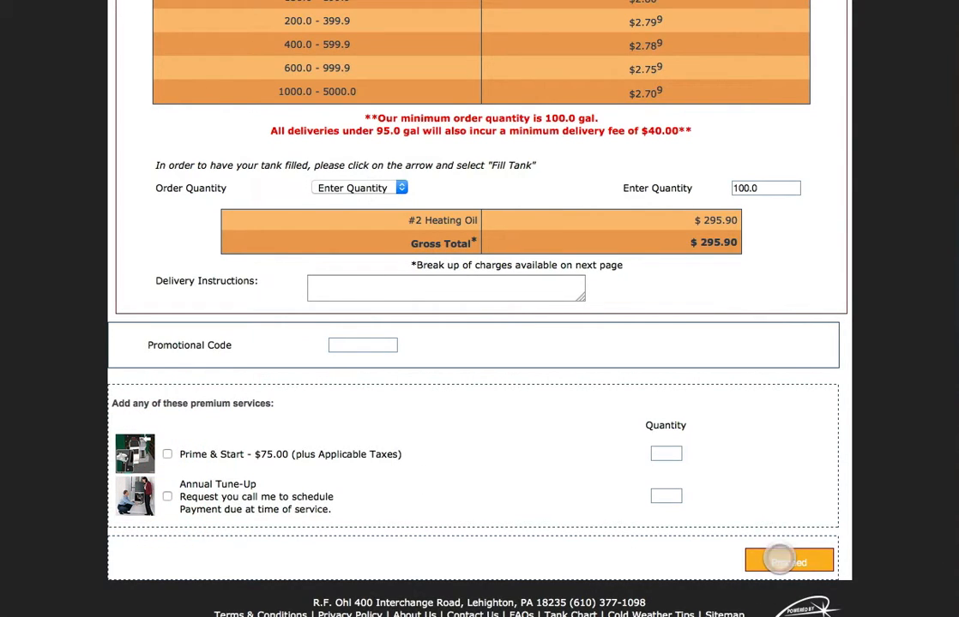
pyautogui.click(787, 559)
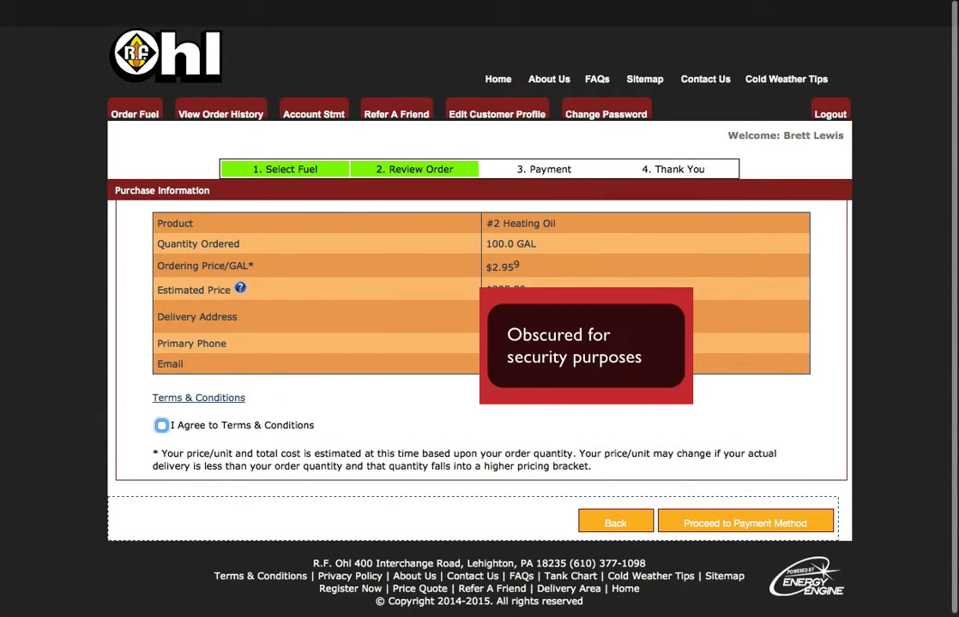
pyautogui.click(161, 425)
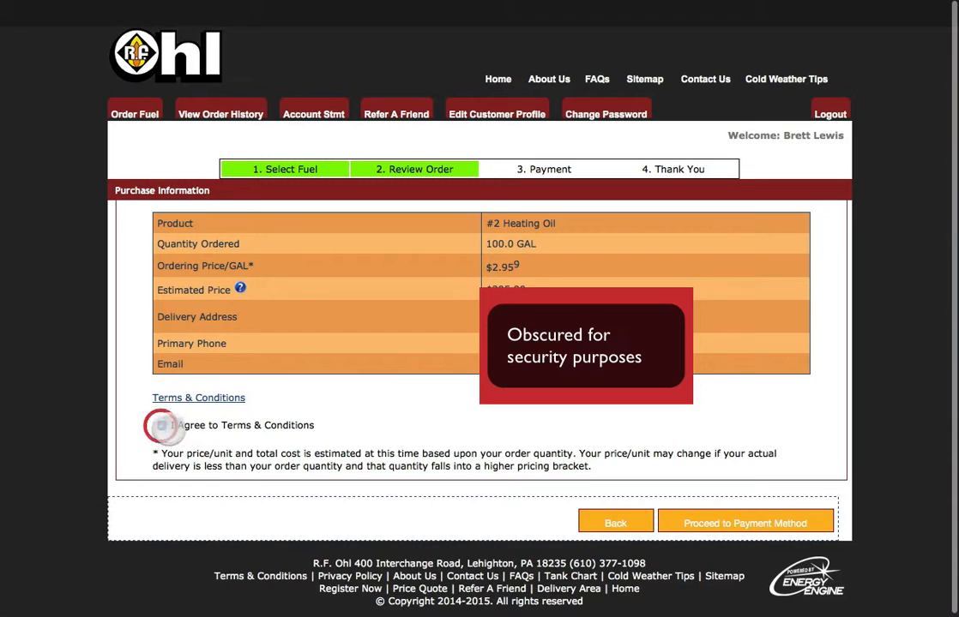
pyautogui.click(161, 426)
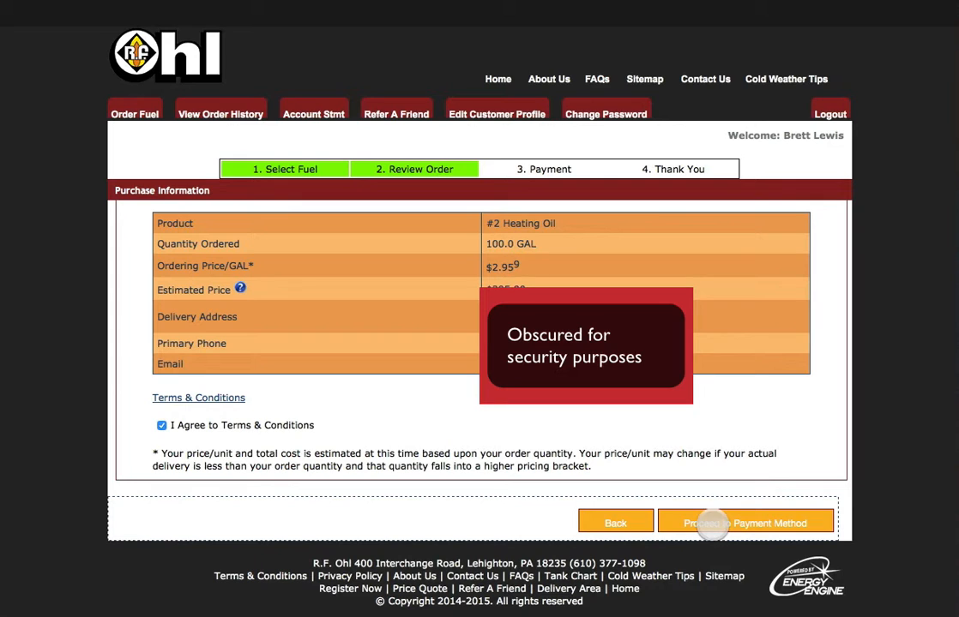
# - Pay by Visa and place the order, reaching confirmation number 1268
pyautogui.click(745, 523)
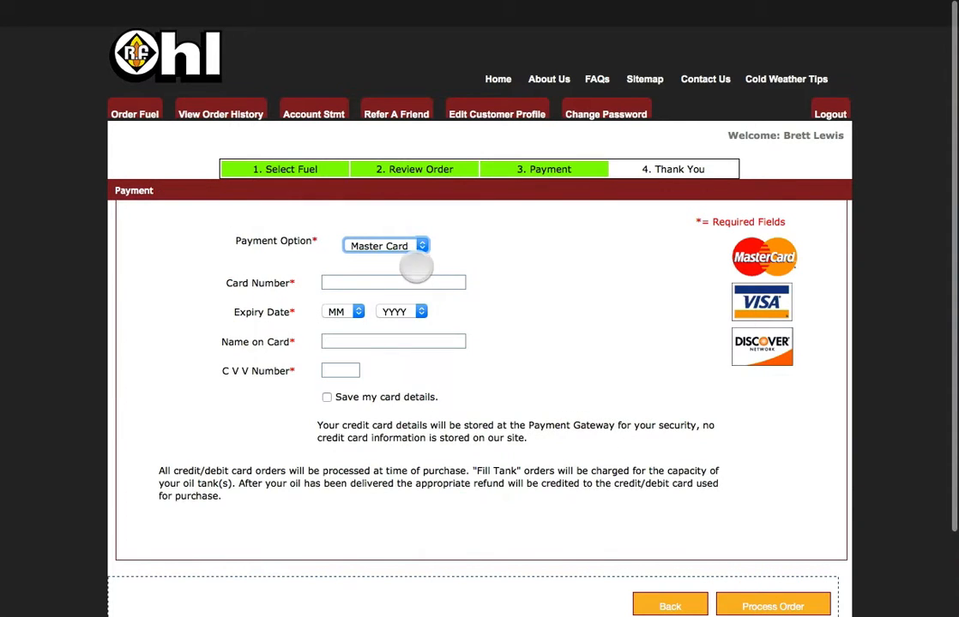
pyautogui.click(385, 246)
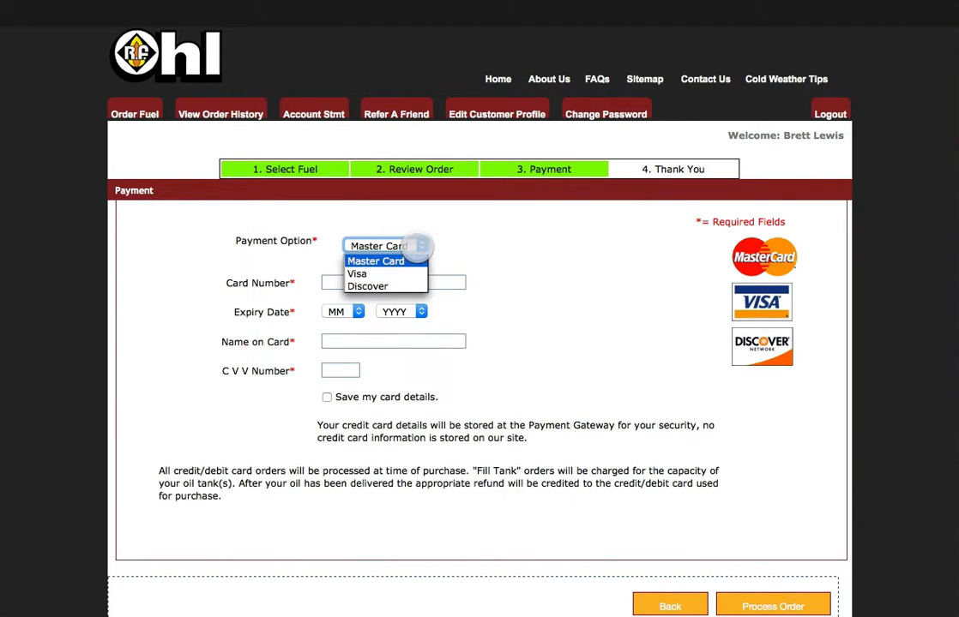
pyautogui.click(356, 274)
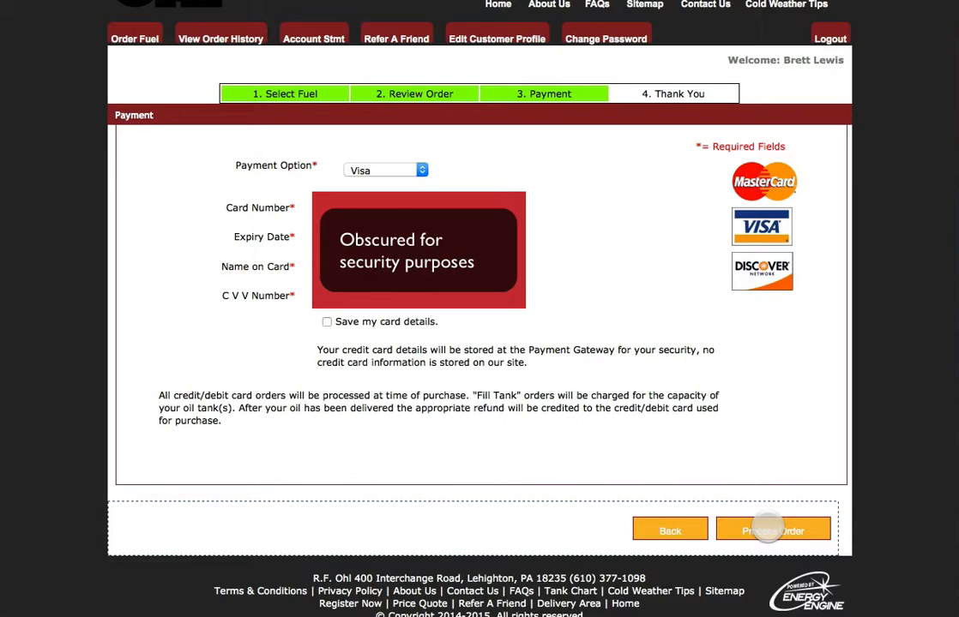
pyautogui.click(771, 530)
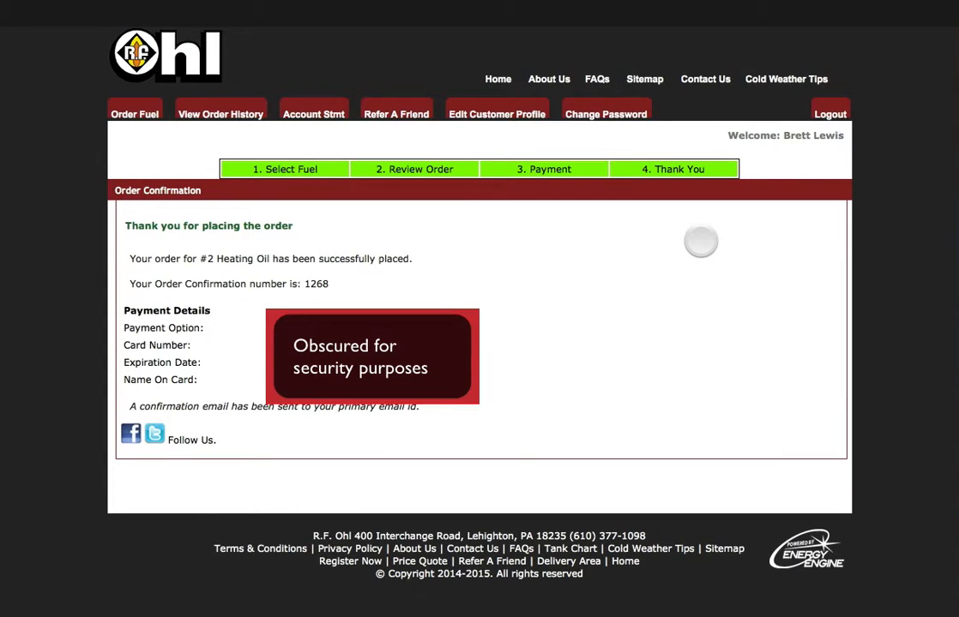